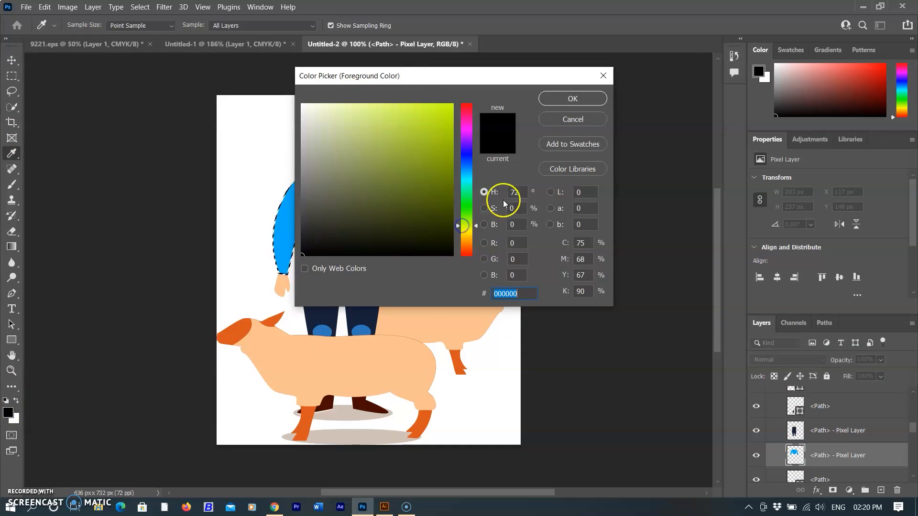
- Dismiss the Color Picker and minimize Photoshop to show the desktop
{"action": "left_click", "coordinate": [571, 98]}
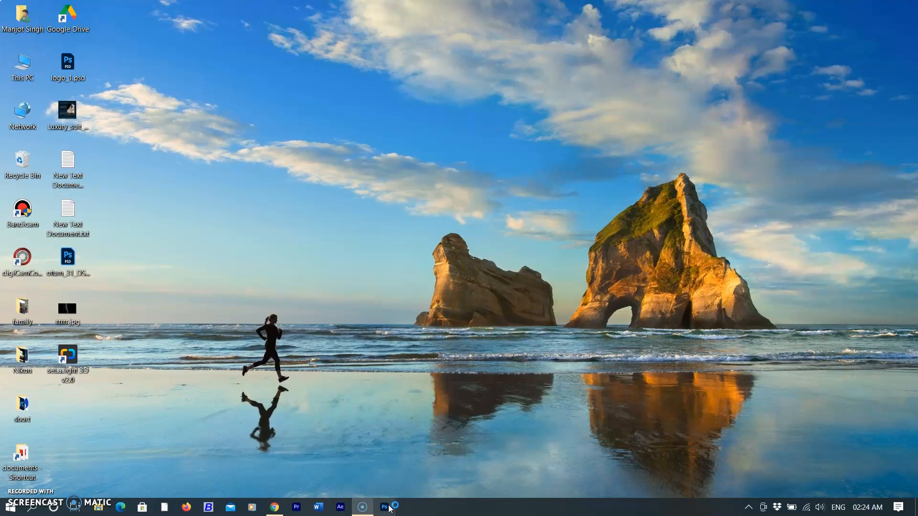
- Restore Photoshop and open Banner_new_group.jpg from the Recent files list
{"action": "left_click", "coordinate": [384, 507]}
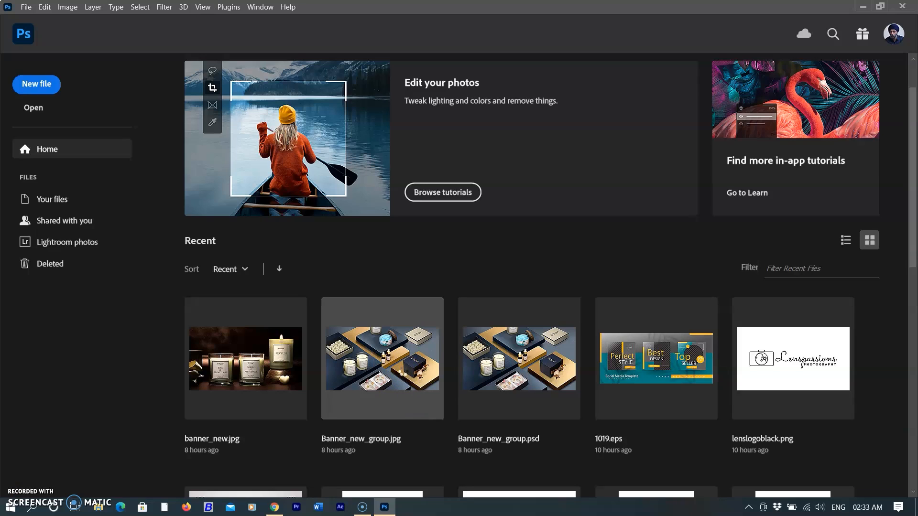
{"action": "double_click", "coordinate": [381, 358]}
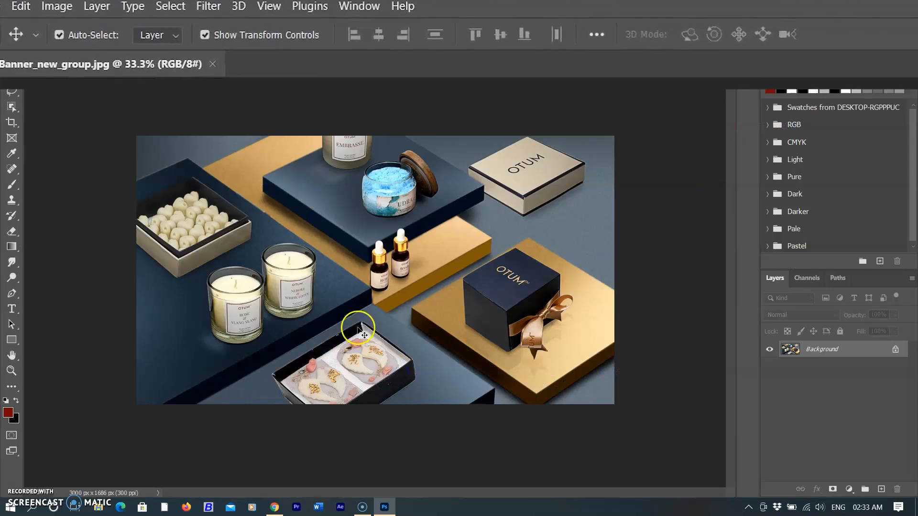
- Select the beige OTUM box, navy gift box and right candle with Object Selection
{"action": "left_click", "coordinate": [12, 106]}
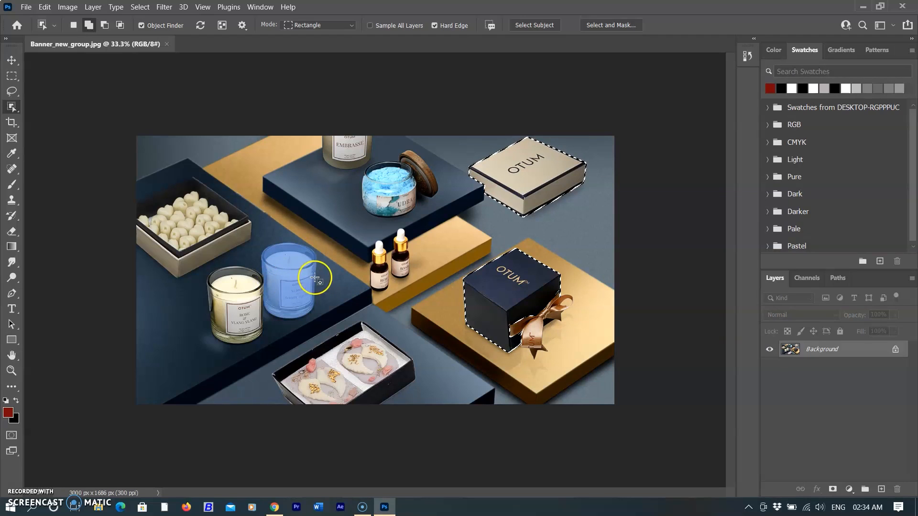
{"action": "mouse_move", "coordinate": [345, 287]}
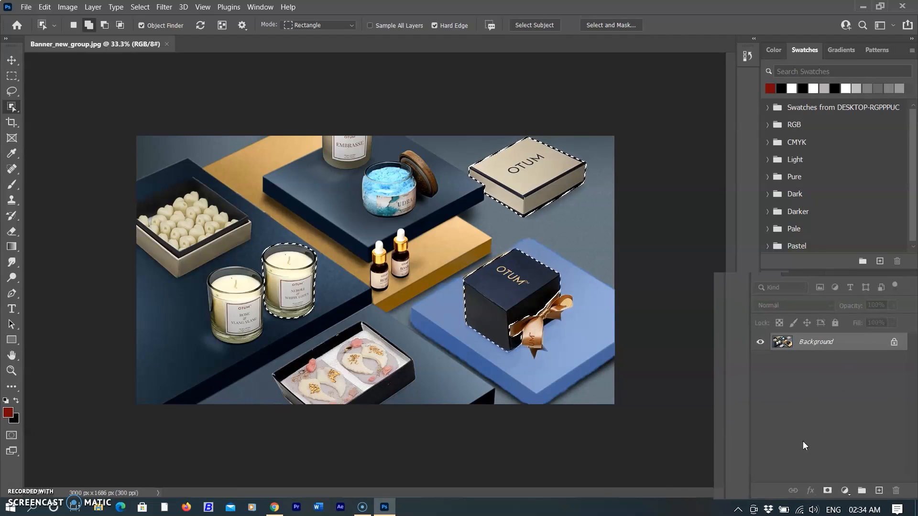
- Duplicate the selected products to Layer 1, hide it, and turn off Object Finder
{"action": "key", "text": "ctrl+j"}
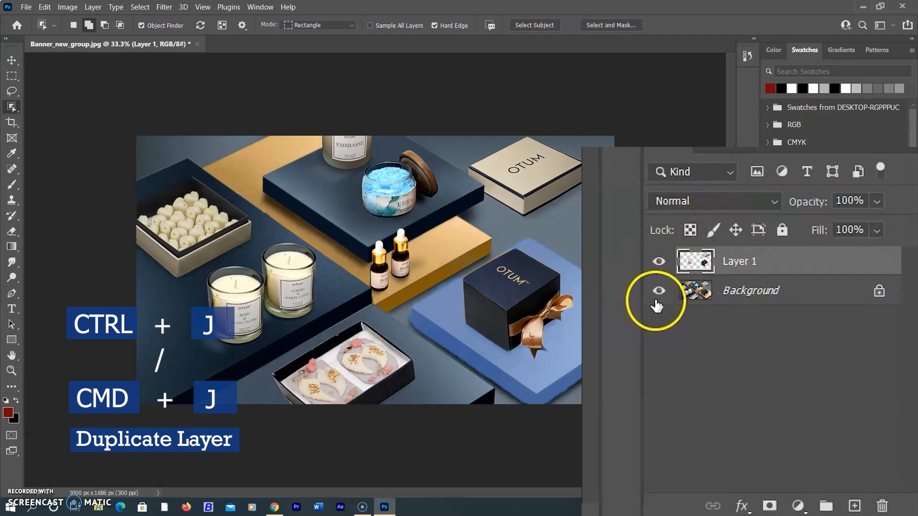
{"action": "left_click", "coordinate": [658, 291]}
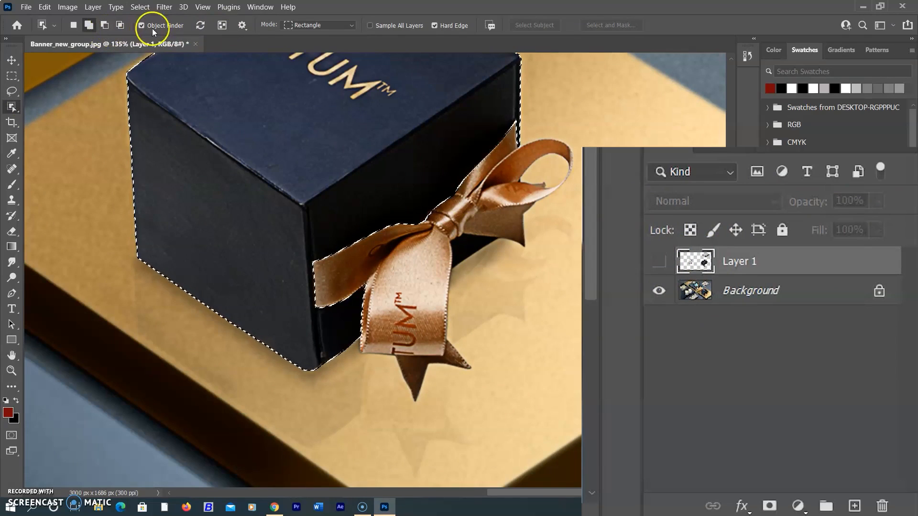
{"action": "left_click", "coordinate": [318, 25]}
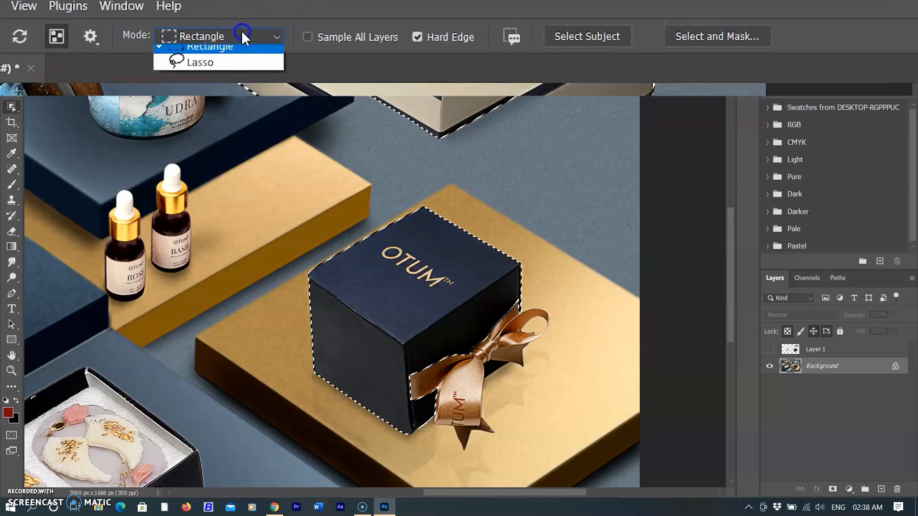
- Refine the product selection via the Mode options and duplicate it to Layer 2
{"action": "left_click", "coordinate": [200, 62]}
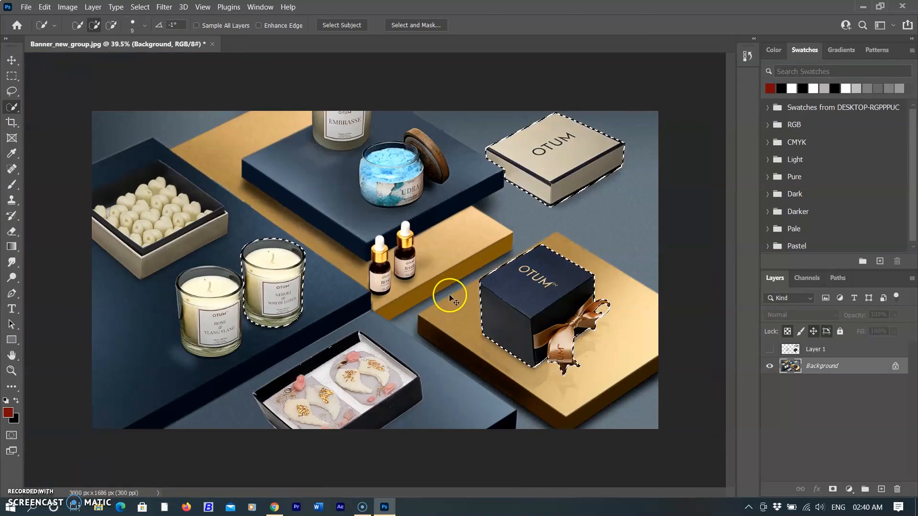
{"action": "key", "text": "ctrl+j"}
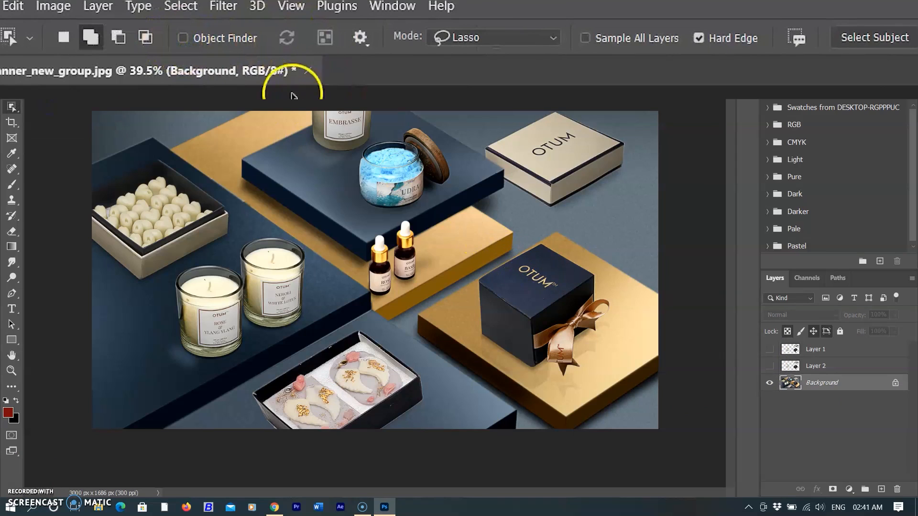
- Choose Rectangle mode for the Object Selection tool
{"action": "left_click", "coordinate": [491, 37]}
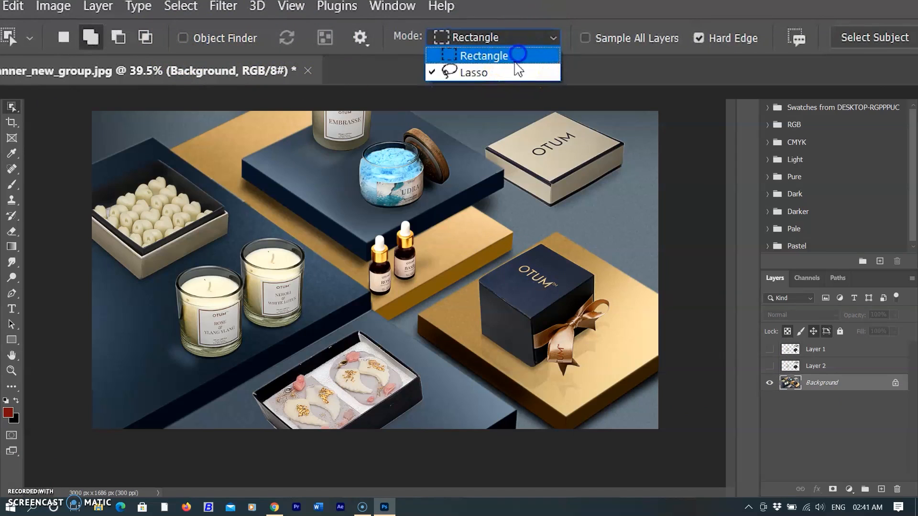
{"action": "left_click_drag", "start_coordinate": [462, 224], "coordinate": [591, 351]}
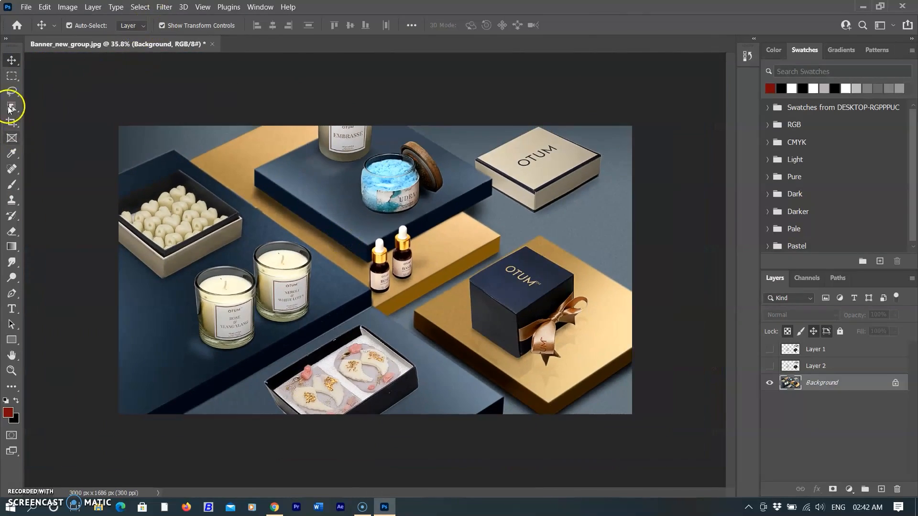
- Open the pool photo and drag a rectangle selection around the woman
{"action": "left_click", "coordinate": [26, 7]}
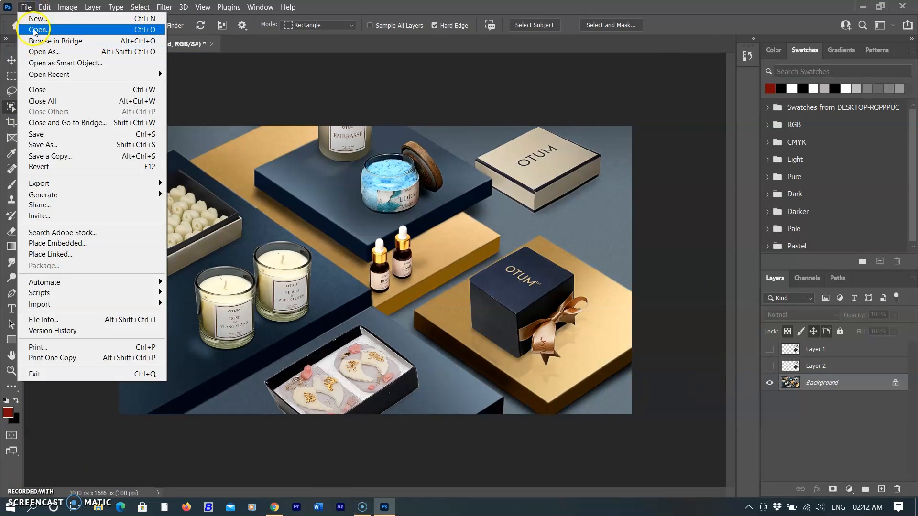
{"action": "left_click", "coordinate": [38, 30]}
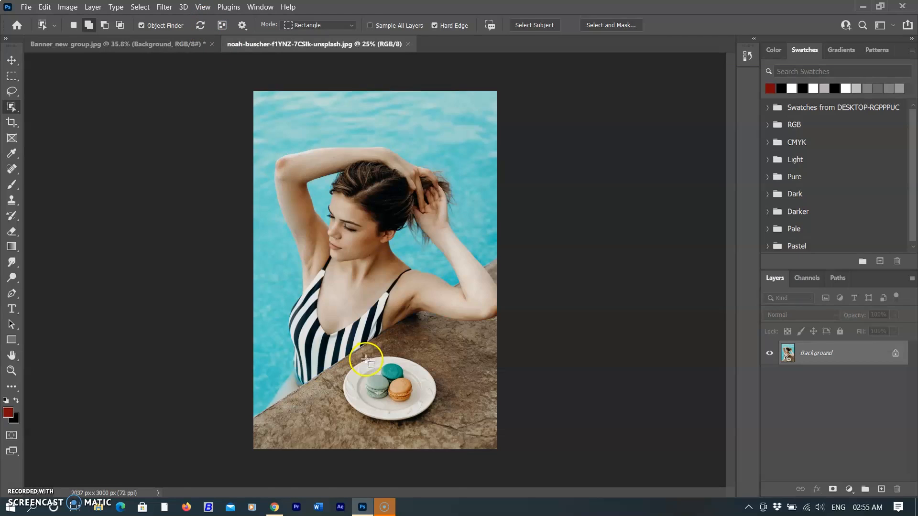
{"action": "mouse_move", "coordinate": [377, 369]}
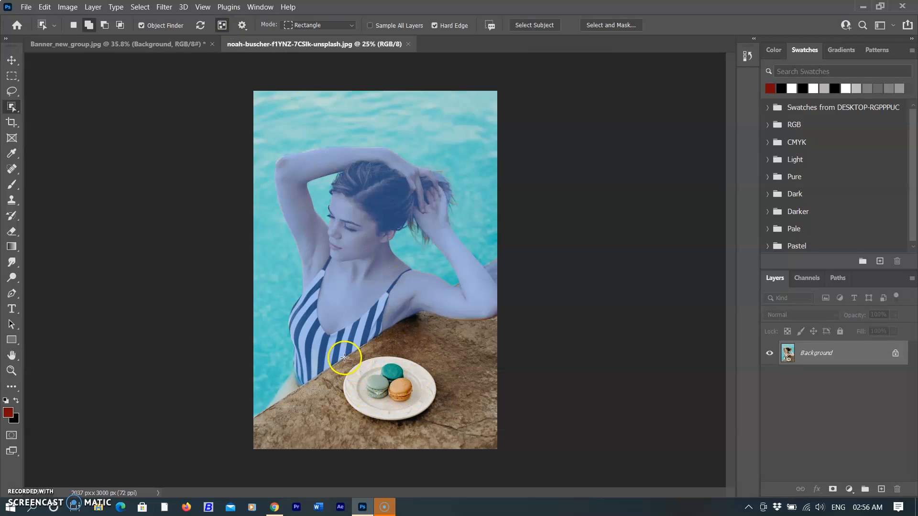
{"action": "left_click_drag", "start_coordinate": [344, 358], "coordinate": [464, 422]}
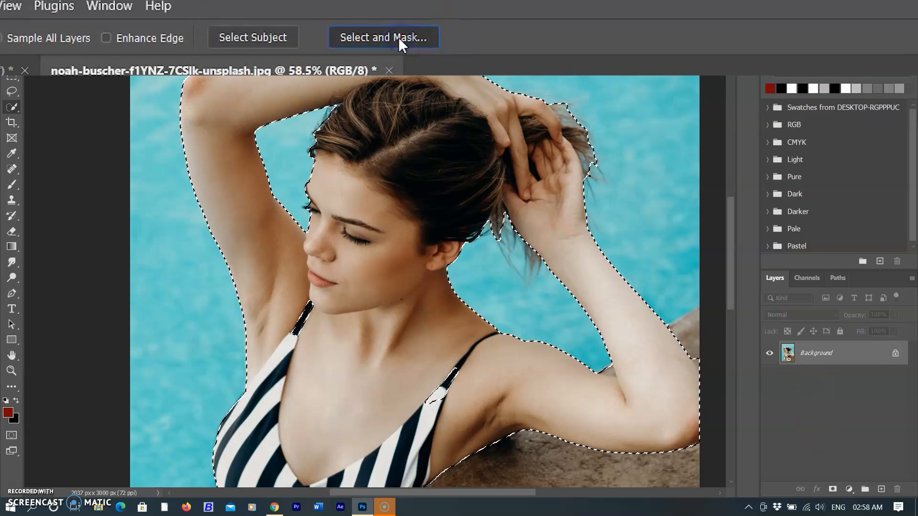
- Enter Select and Mask on the woman's selection
{"action": "left_click", "coordinate": [383, 38]}
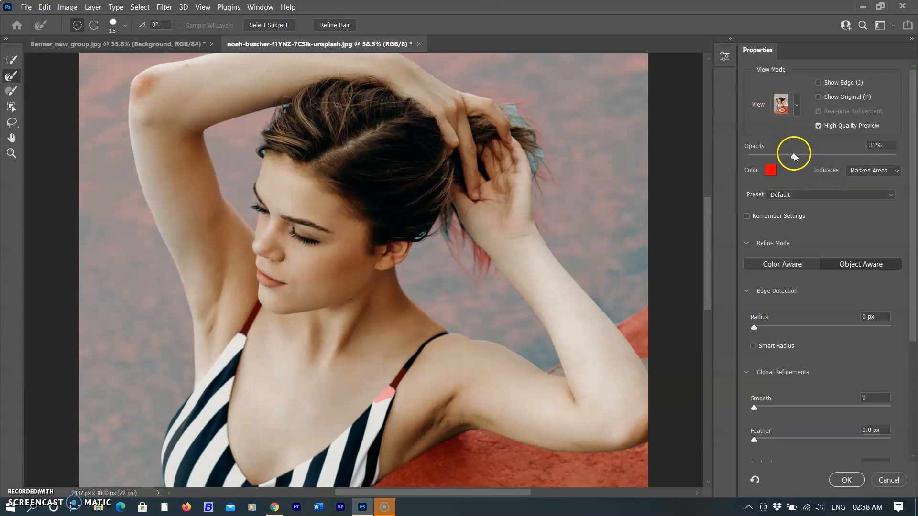
- Raise overlay opacity to about 58% and output the selection as a new masked layer
{"action": "left_click_drag", "start_coordinate": [794, 153], "coordinate": [836, 159]}
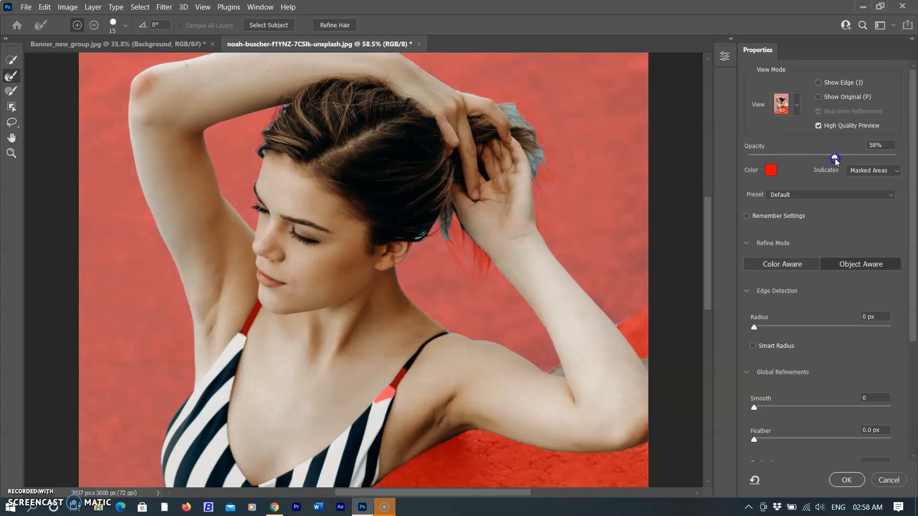
{"action": "left_click_drag", "start_coordinate": [836, 158], "coordinate": [844, 158]}
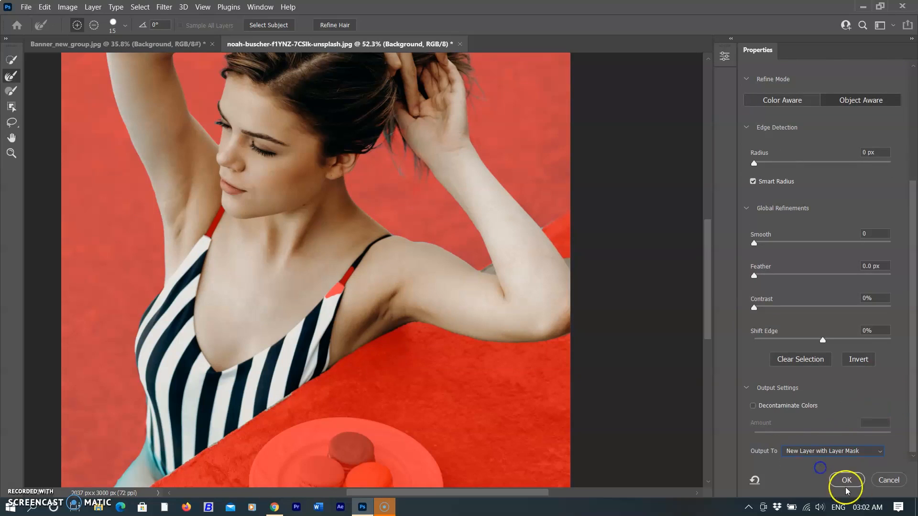
{"action": "left_click", "coordinate": [846, 480]}
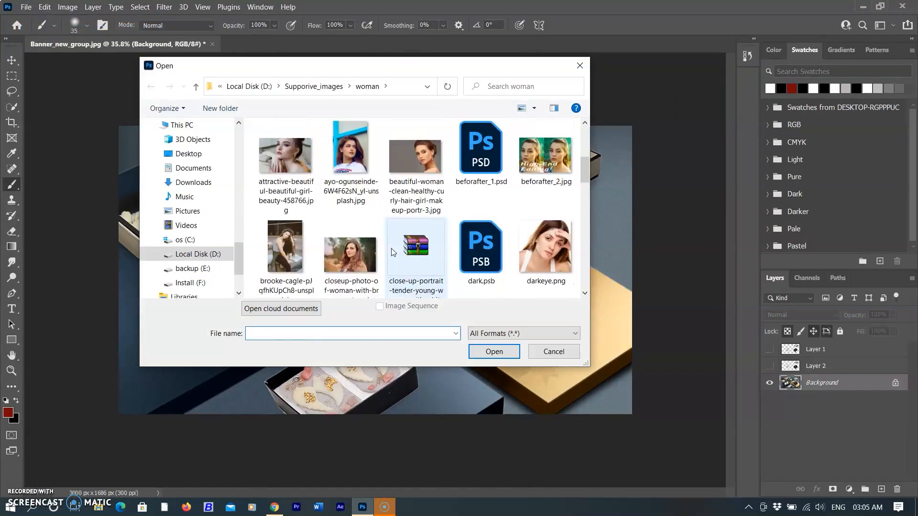
- Open the brooke-cagle bench photo and select the seated woman with Object Selection
{"action": "double_click", "coordinate": [285, 247]}
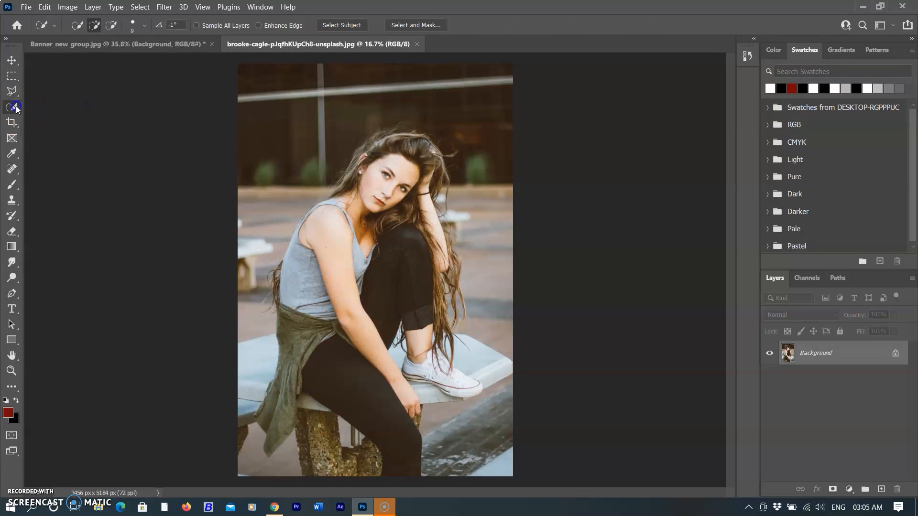
{"action": "left_click", "coordinate": [11, 107]}
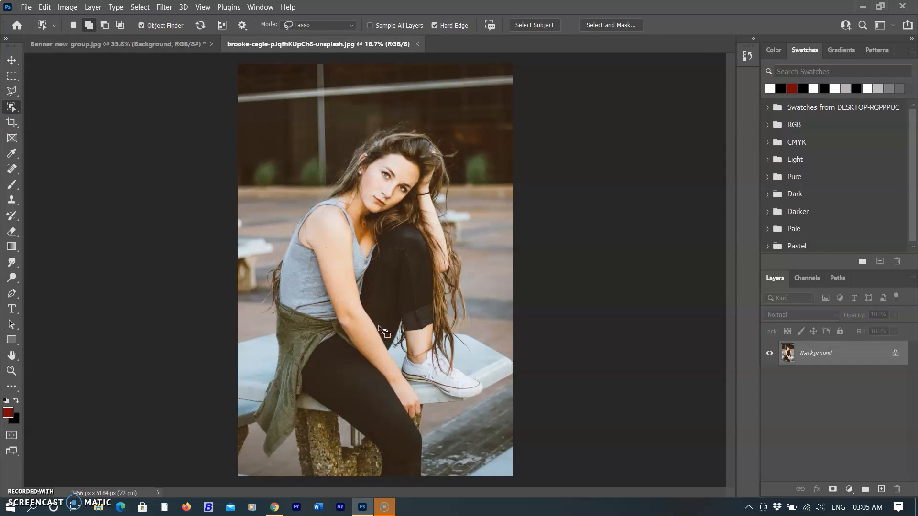
{"action": "left_click", "coordinate": [533, 25]}
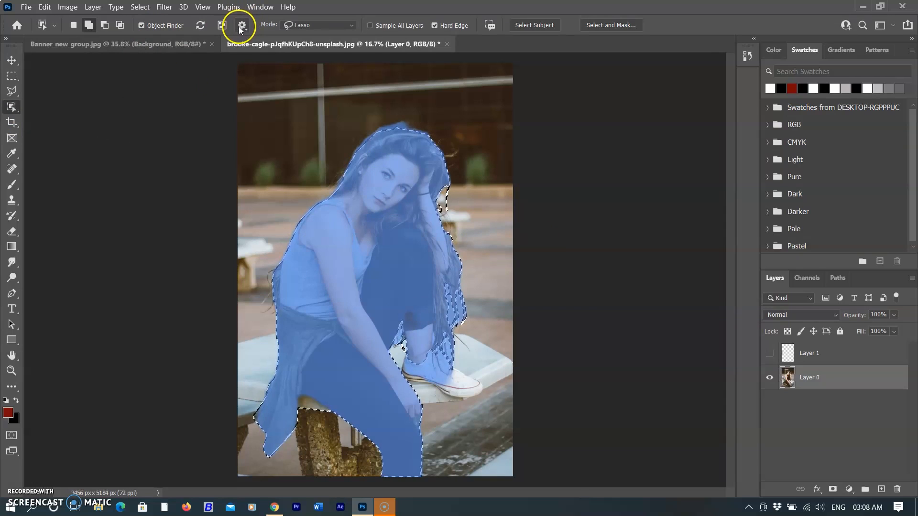
{"action": "left_click", "coordinate": [241, 25]}
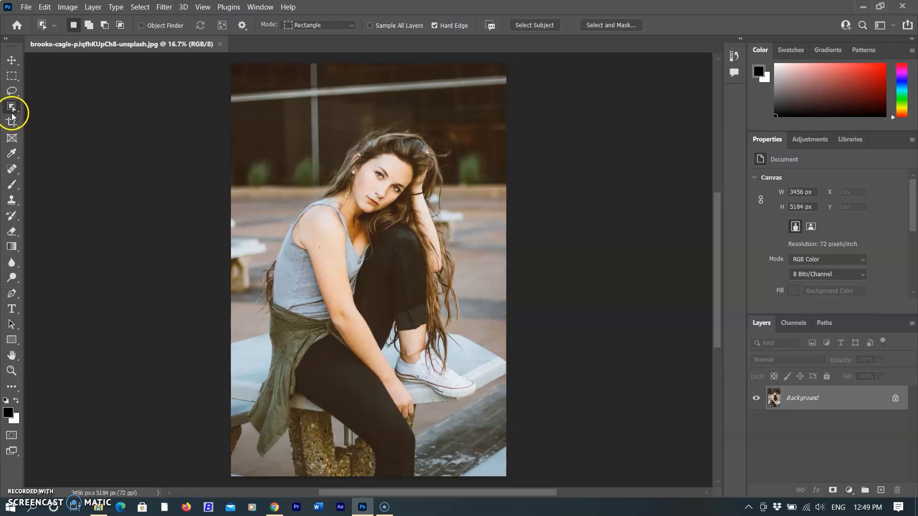
- Select the seated woman and toggle the original background photo's visibility off and on
{"action": "left_click_drag", "start_coordinate": [265, 98], "coordinate": [384, 270]}
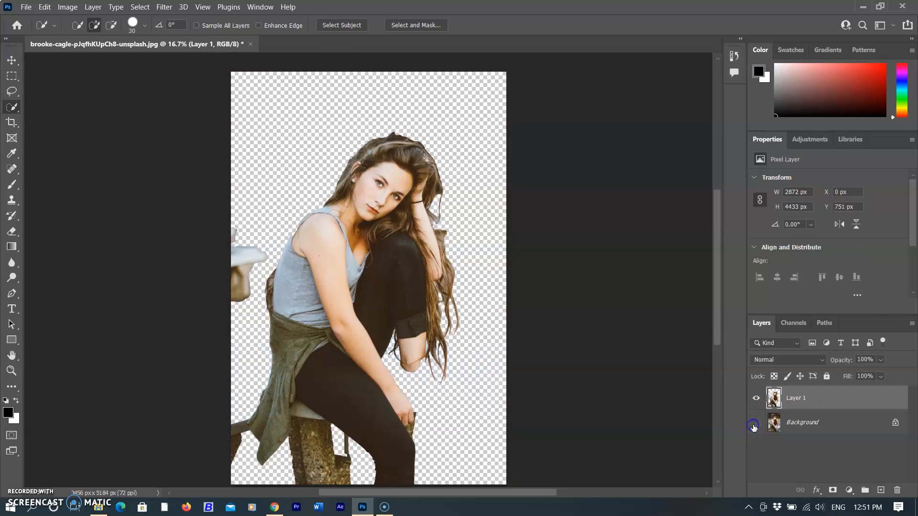
{"action": "left_click", "coordinate": [755, 422]}
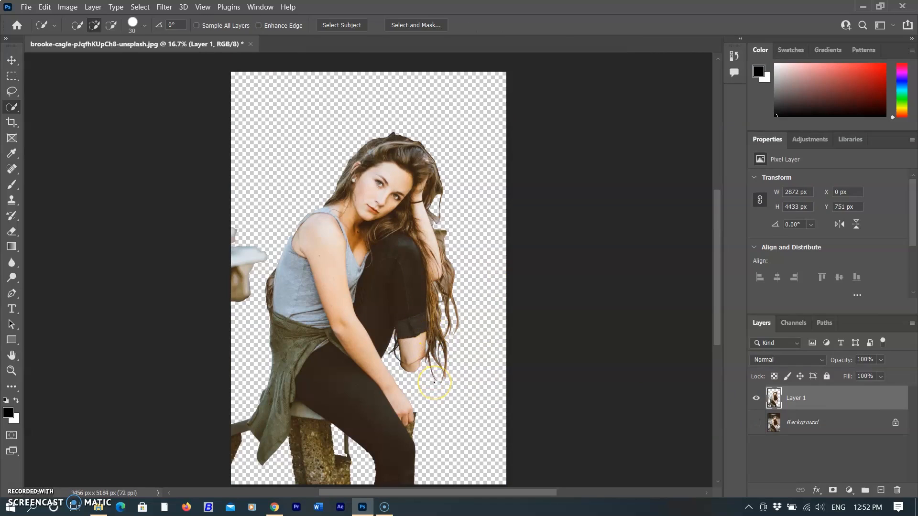
{"action": "mouse_move", "coordinate": [752, 382]}
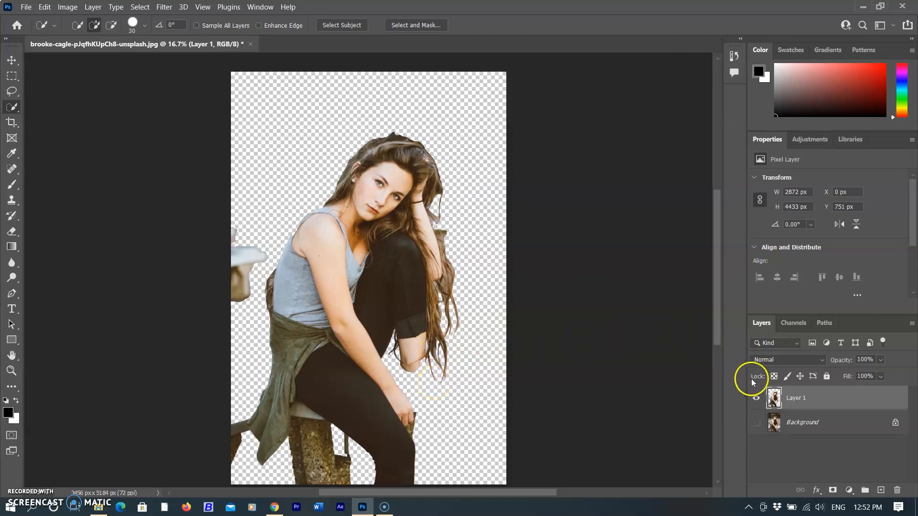
{"action": "mouse_move", "coordinate": [761, 422]}
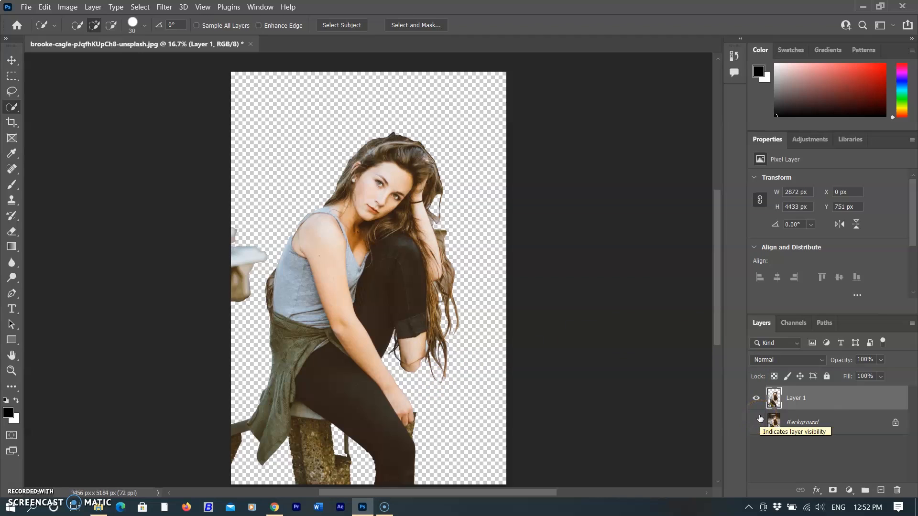
{"action": "left_click", "coordinate": [755, 397]}
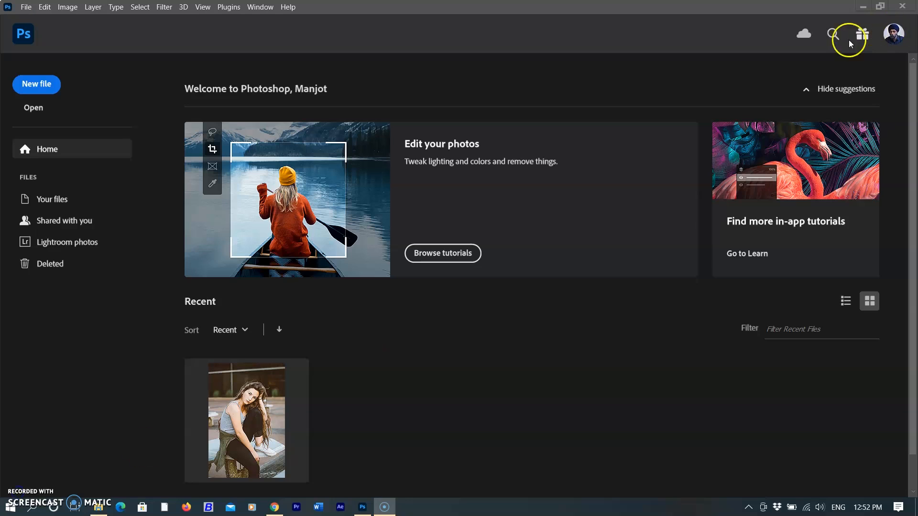
{"action": "mouse_move", "coordinate": [862, 34]}
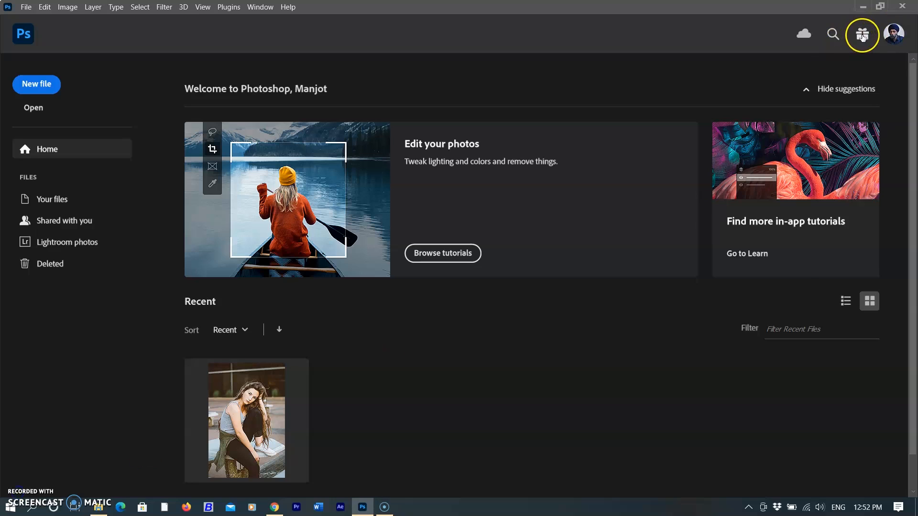
- Open 9221.eps from the farmers-flat-icons-collection folder
{"action": "left_click", "coordinate": [861, 34]}
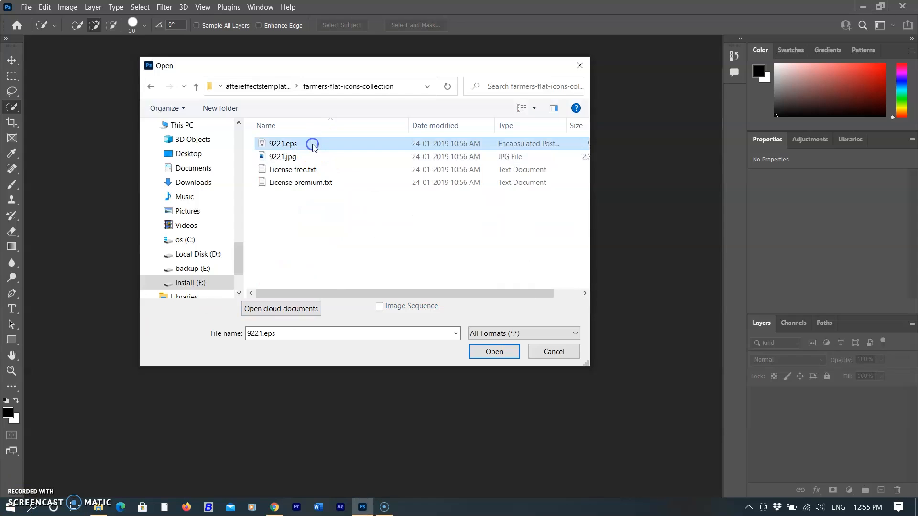
{"action": "left_click", "coordinate": [494, 351]}
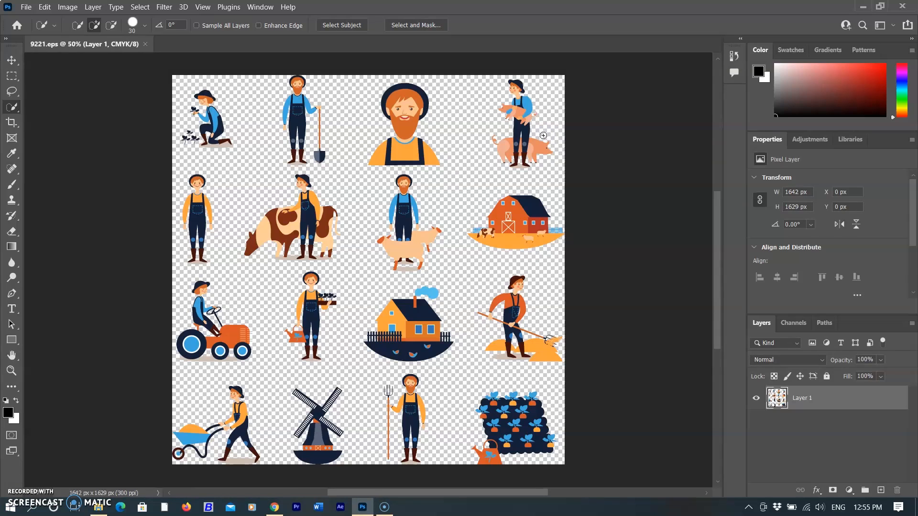
{"action": "mouse_move", "coordinate": [536, 143]}
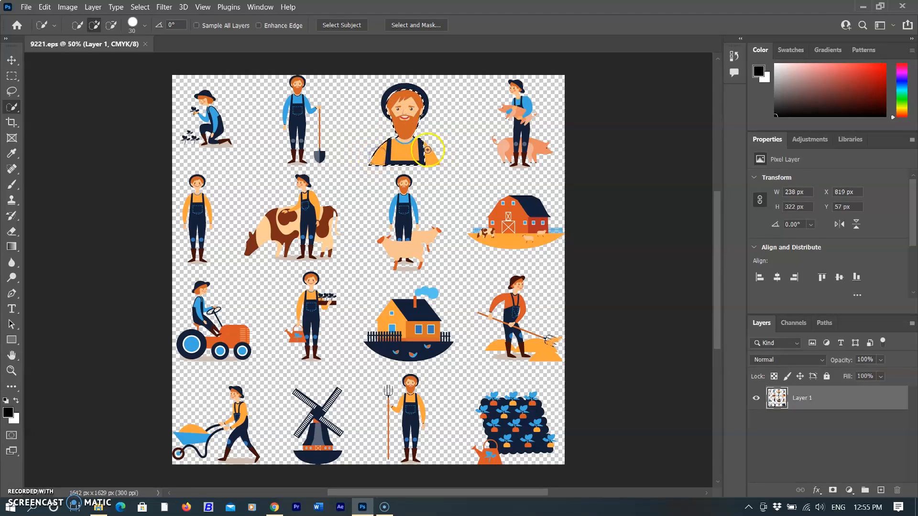
- Select the farmer-with-sheep figure and create a new clipboard-sized document for it
{"action": "left_click", "coordinate": [405, 507]}
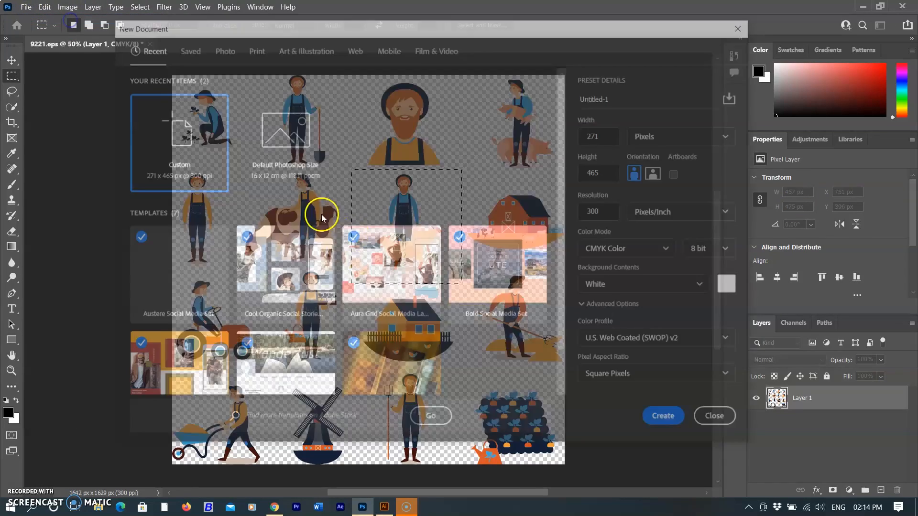
{"action": "left_click", "coordinate": [662, 416]}
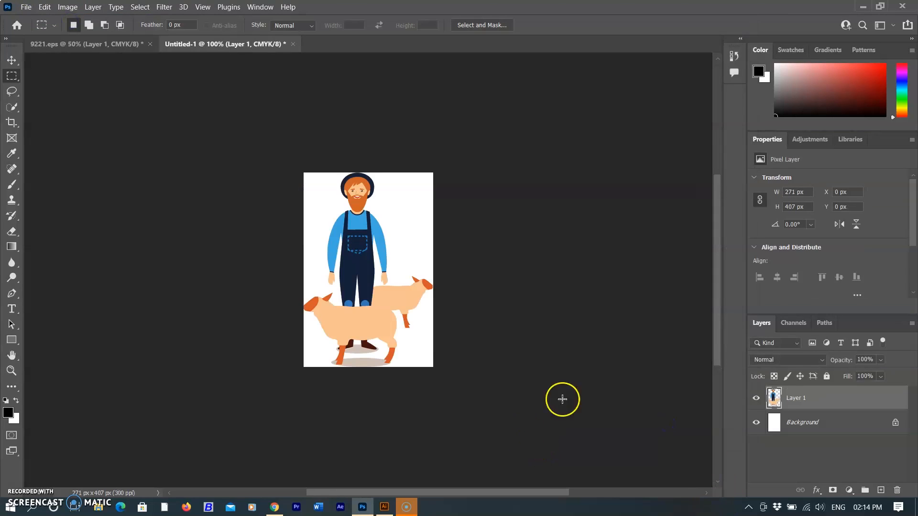
{"action": "left_click", "coordinate": [383, 507]}
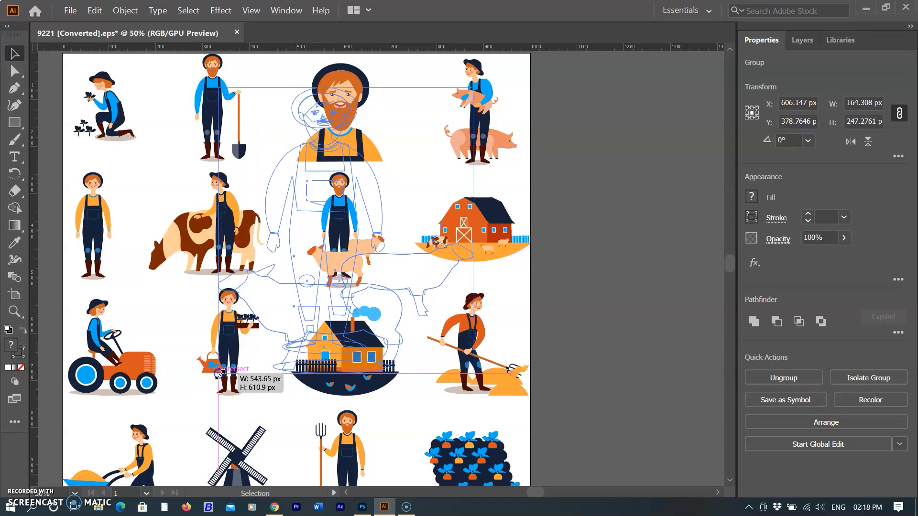
- Finish enlarging the farmer-and-sheep group in Illustrator and copy it
{"action": "left_click", "coordinate": [93, 11]}
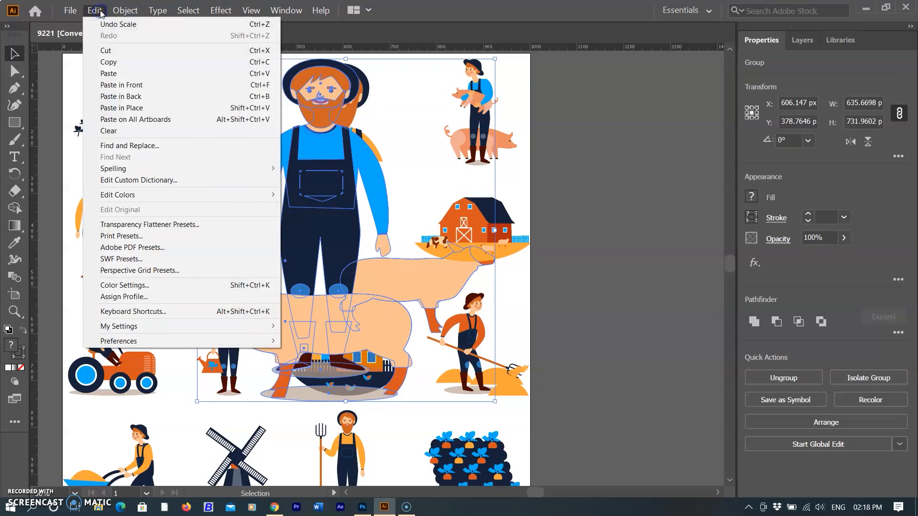
{"action": "left_click", "coordinate": [361, 507]}
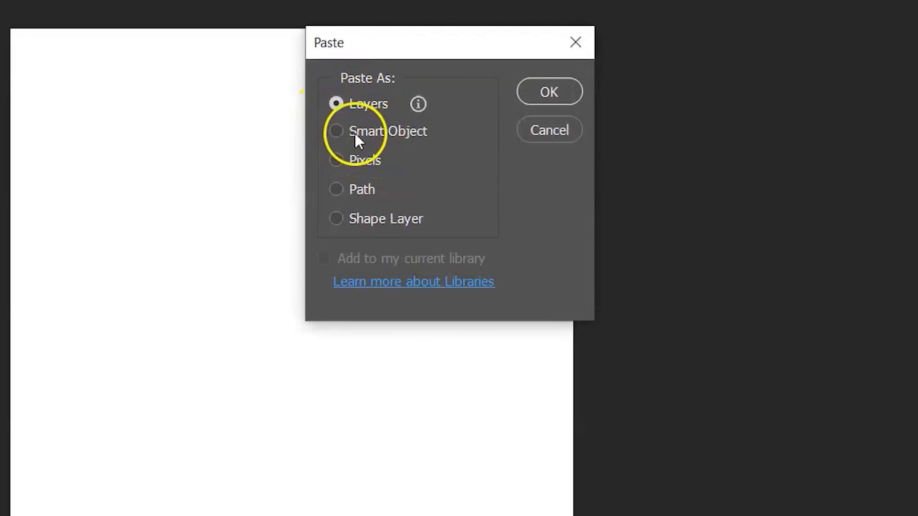
- Paste the artwork as Layers, continuing past the rasterize warning
{"action": "left_click", "coordinate": [335, 190]}
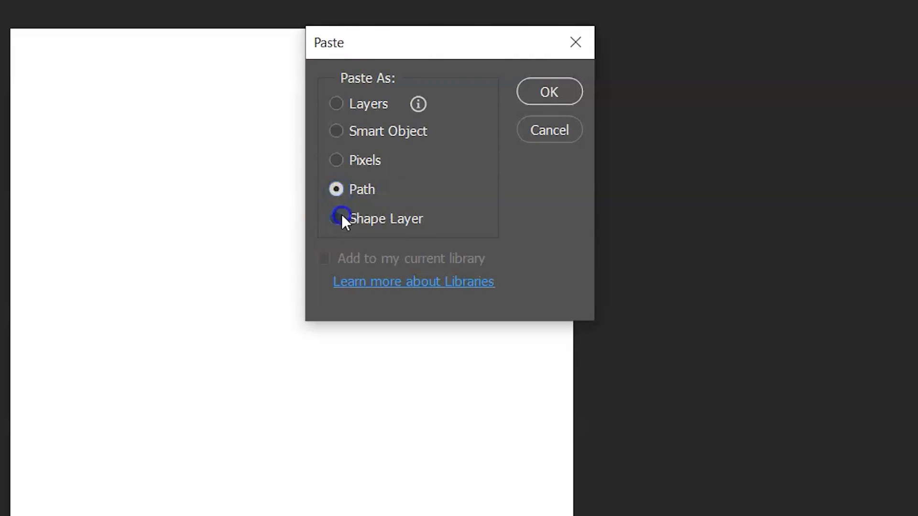
{"action": "left_click", "coordinate": [336, 103]}
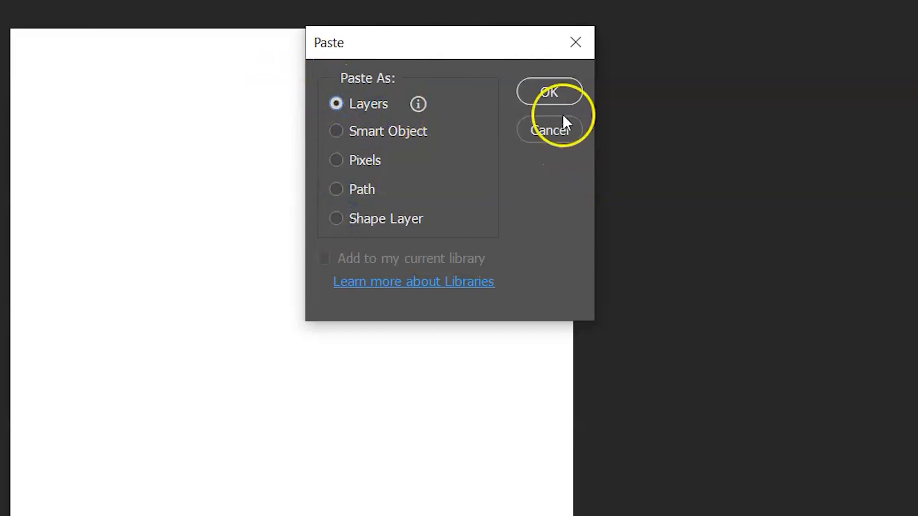
{"action": "left_click", "coordinate": [549, 92]}
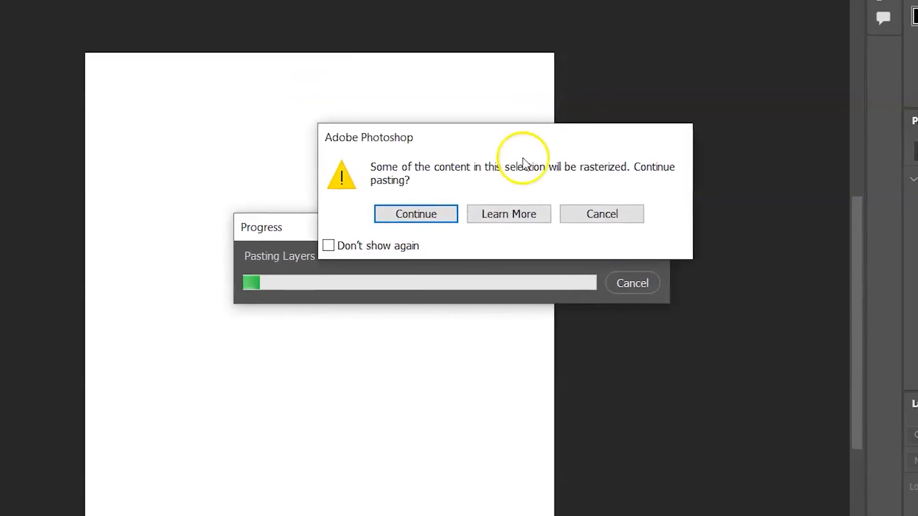
{"action": "left_click", "coordinate": [415, 213]}
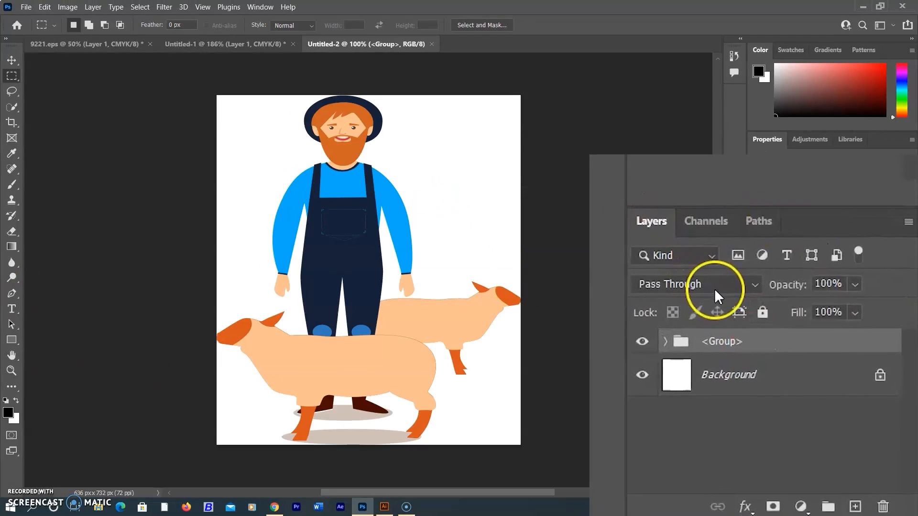
- Expand the pasted <Group>, hide and reshow a sub-group, and expand the first sub-group
{"action": "left_click", "coordinate": [665, 341]}
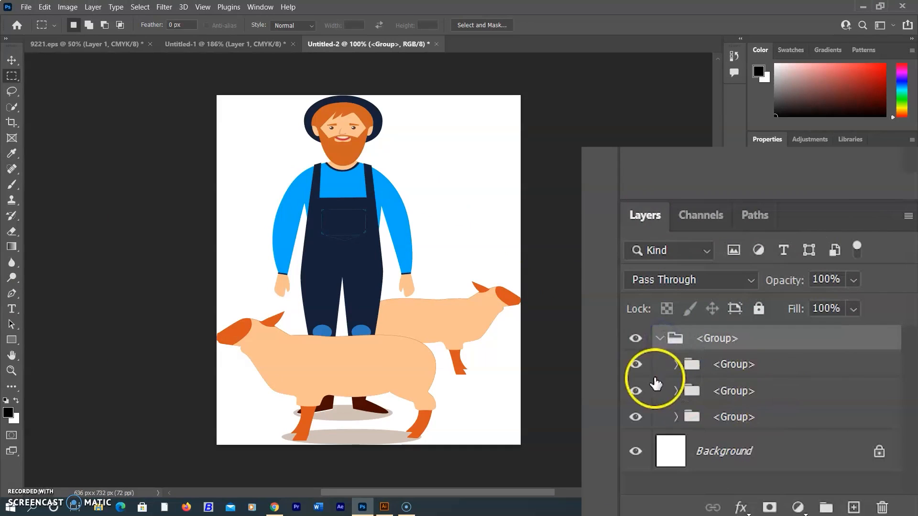
{"action": "left_click", "coordinate": [732, 363]}
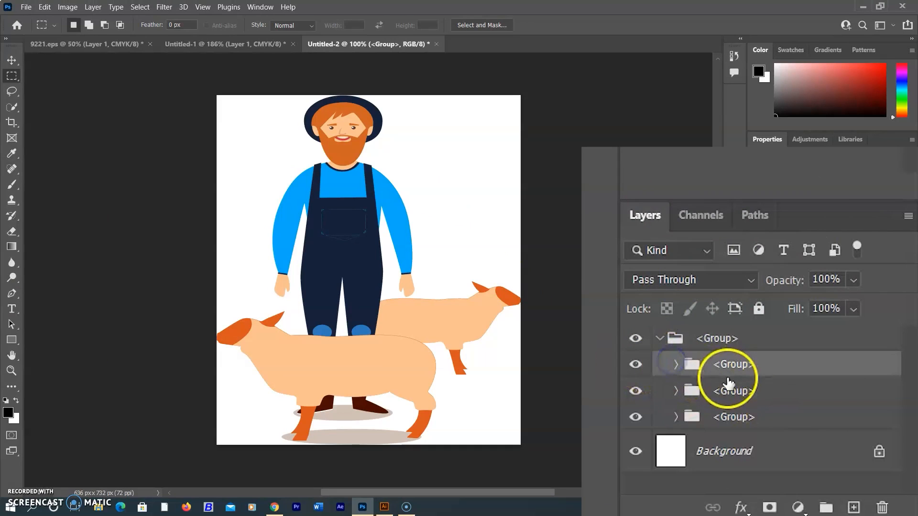
{"action": "left_click", "coordinate": [635, 364]}
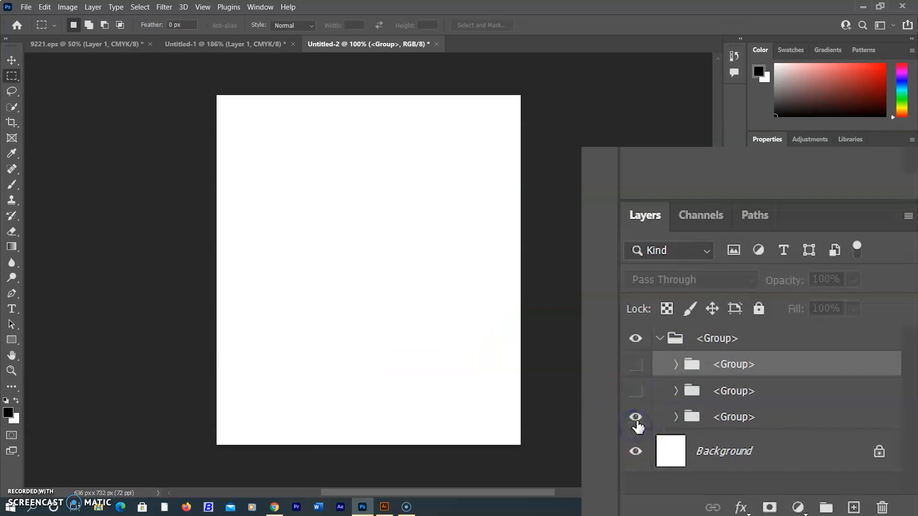
{"action": "left_click", "coordinate": [635, 364]}
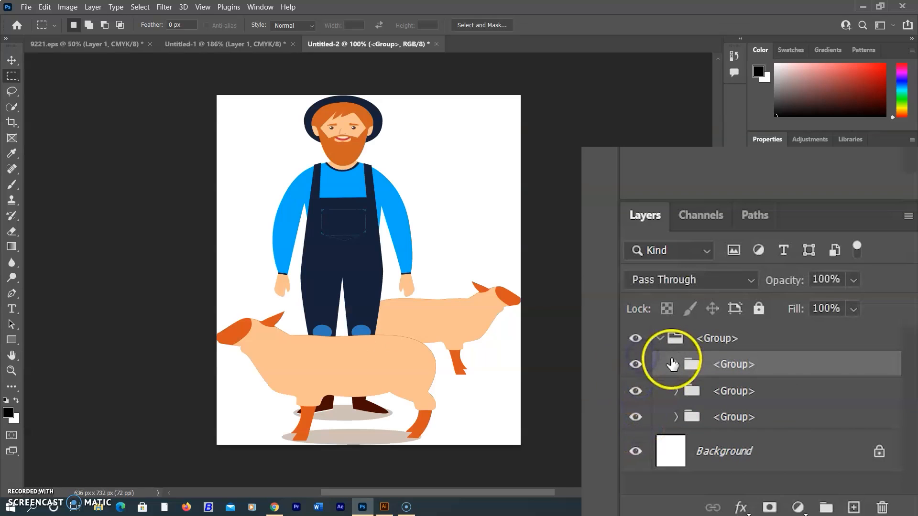
{"action": "left_click", "coordinate": [677, 364]}
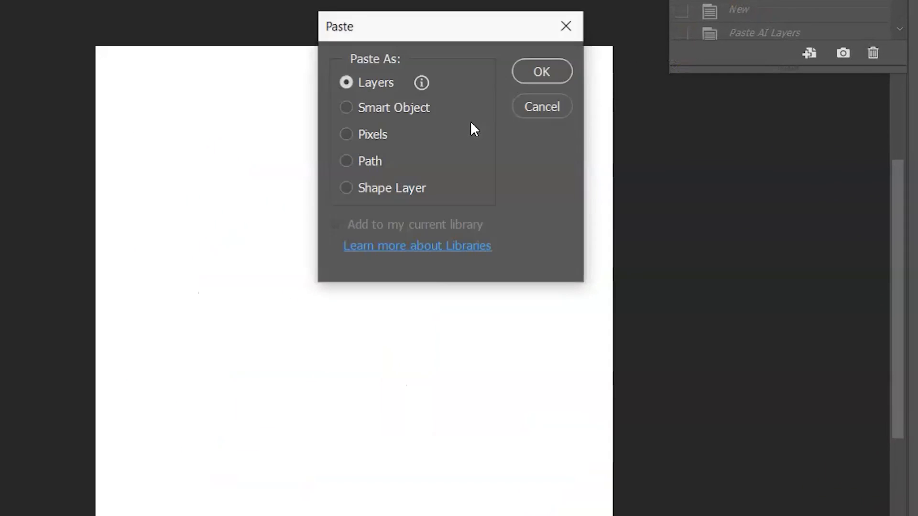
- Paste the artwork as a Smart Object, then bring the paste options up again with Ctrl+V
{"action": "left_click", "coordinate": [346, 107]}
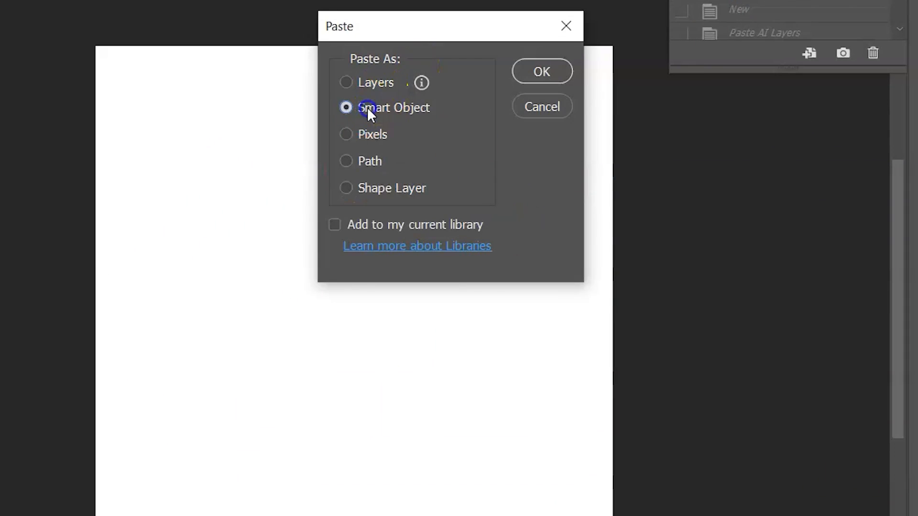
{"action": "left_click", "coordinate": [539, 70]}
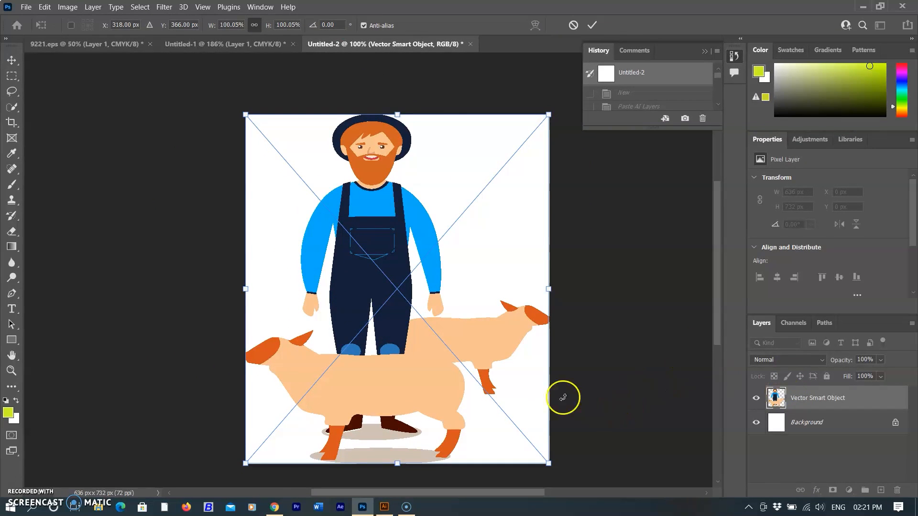
{"action": "mouse_move", "coordinate": [635, 295]}
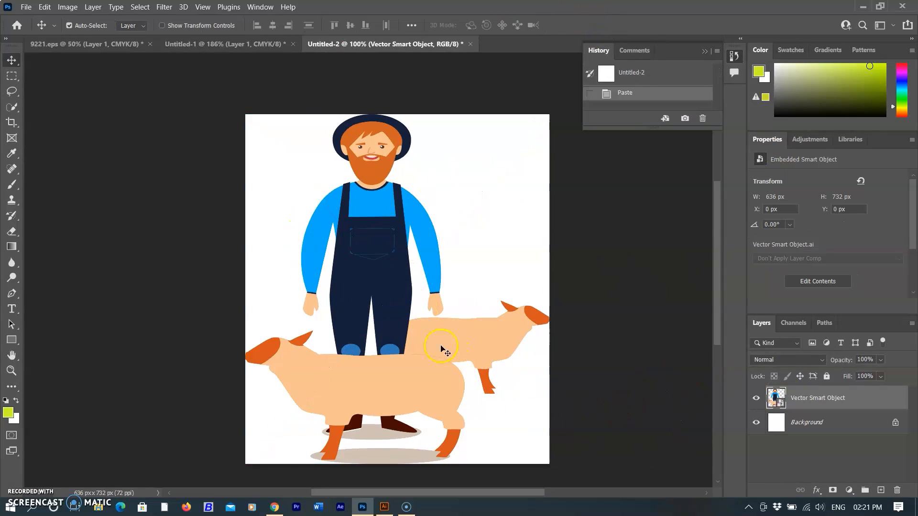
{"action": "key", "text": "ctrl+v"}
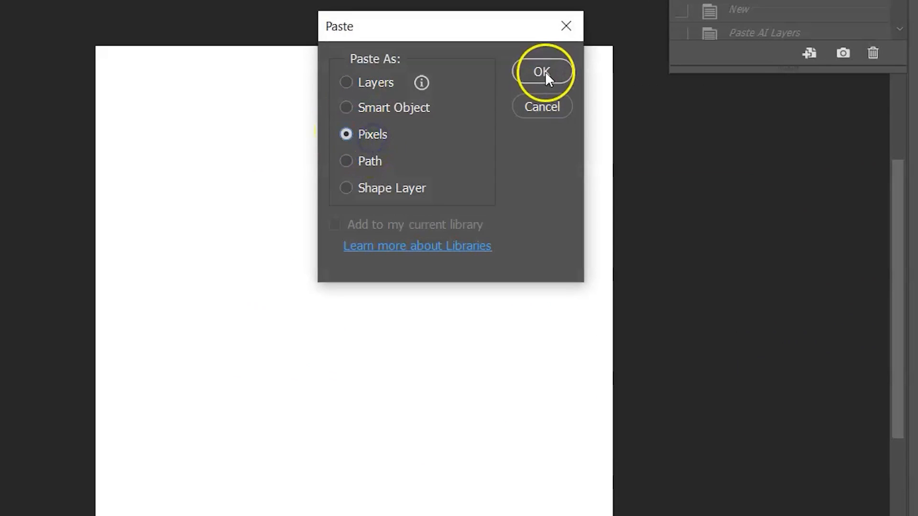
- Confirm the paste and load the resulting work path as a selection
{"action": "left_click", "coordinate": [541, 72]}
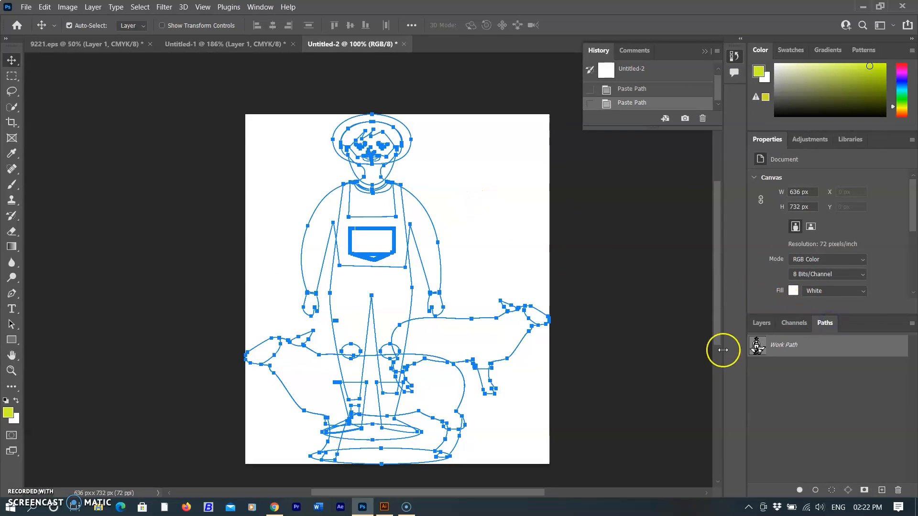
{"action": "left_click", "coordinate": [783, 345]}
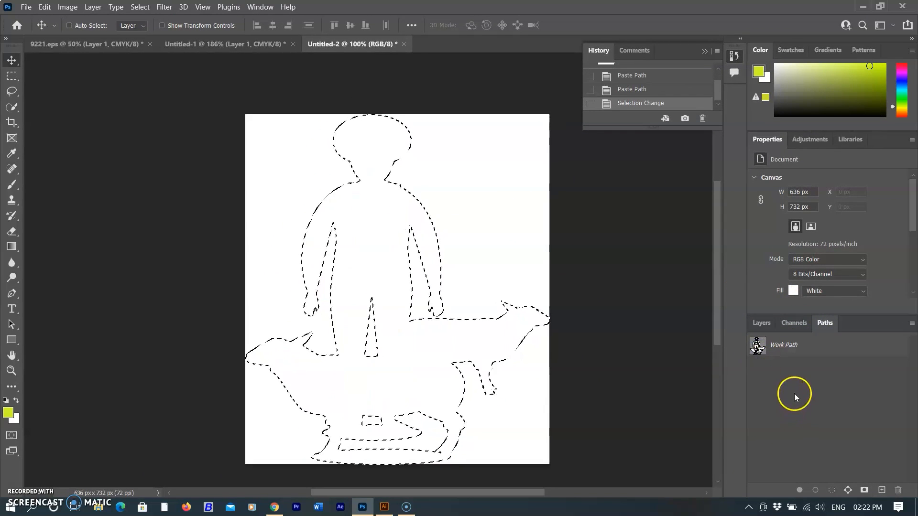